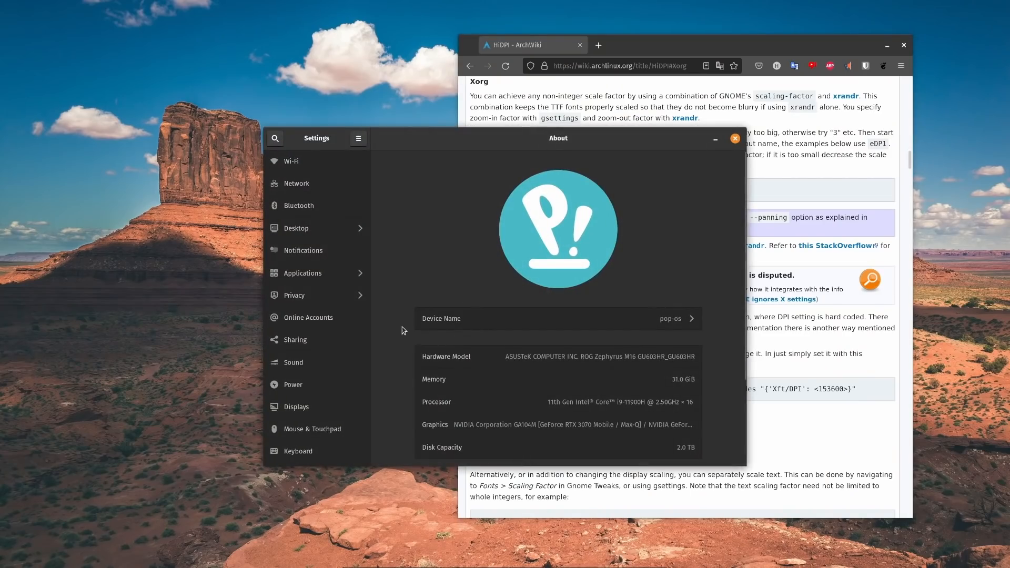
- Raise the Fonts panel's text Scaling Factor step by step until it reads 1.38
scroll("down", 3)
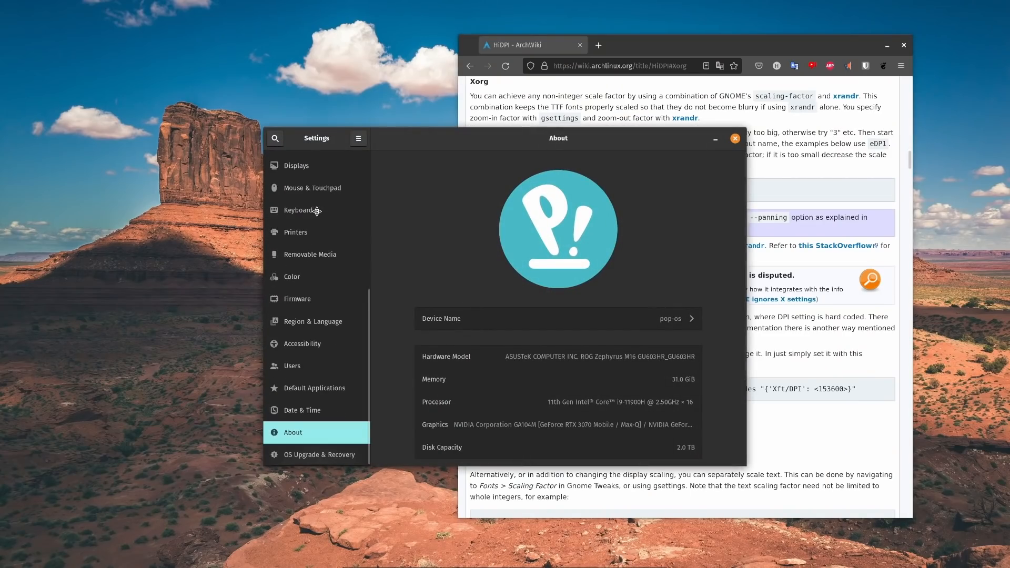
left_click(296, 165)
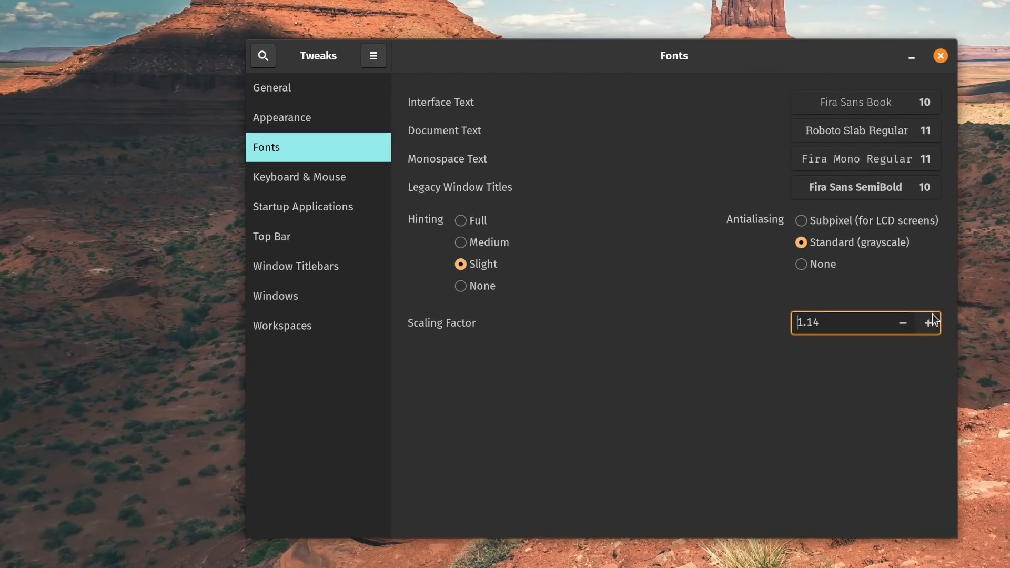
left_click(928, 323)
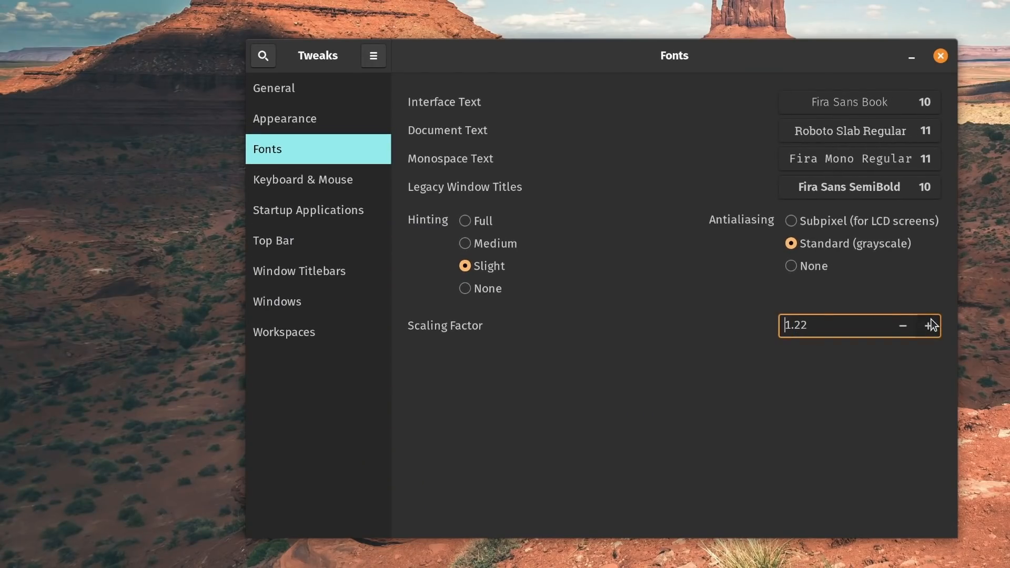
left_click(929, 326)
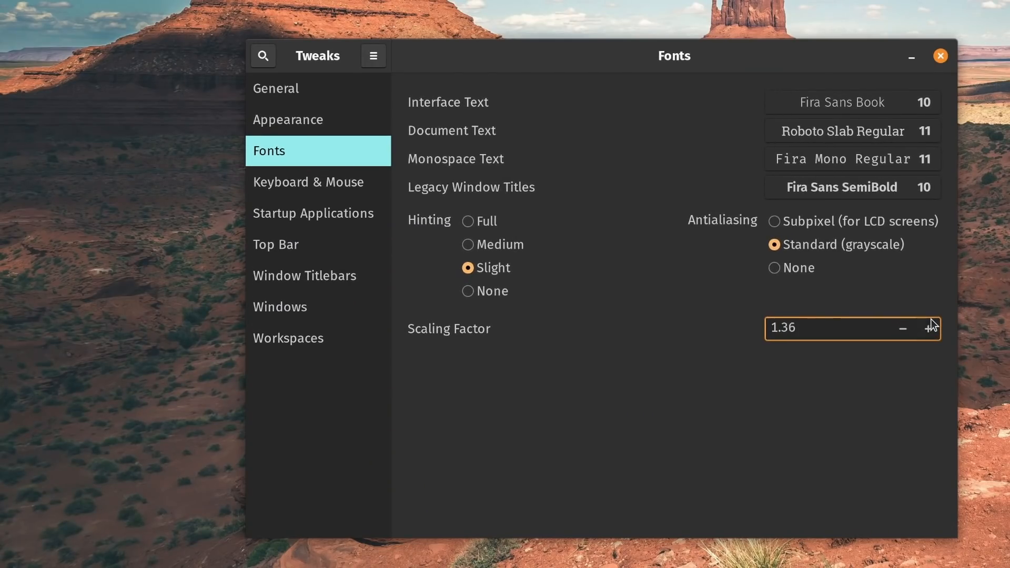
left_click(928, 329)
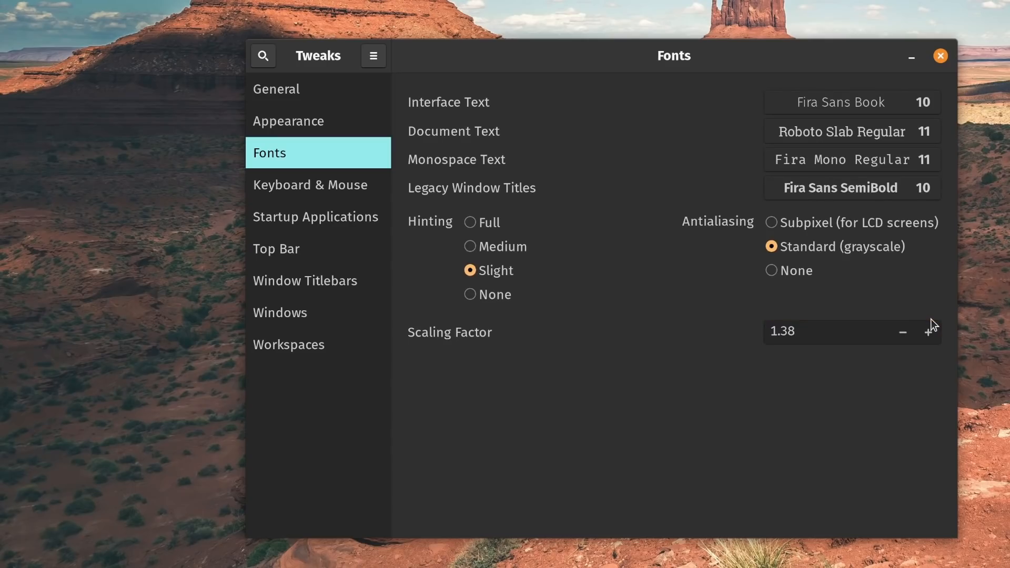